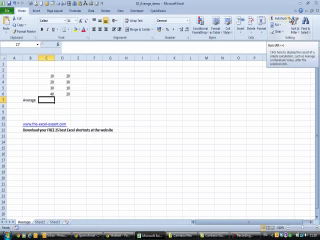
Show the AutoSum dropdown list of Sum, Average, Count Numbers, Max and Min
click(290, 22)
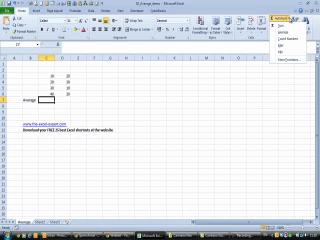